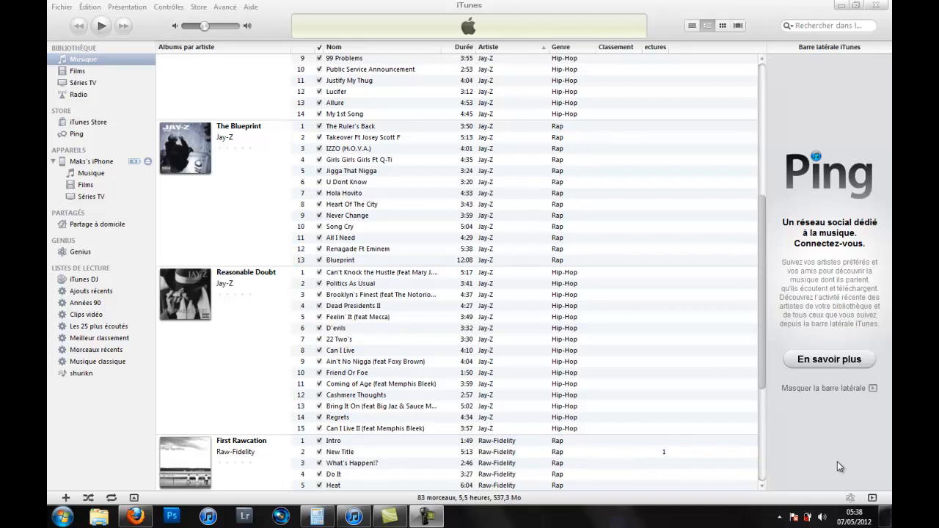
pyautogui.moveTo(832, 462)
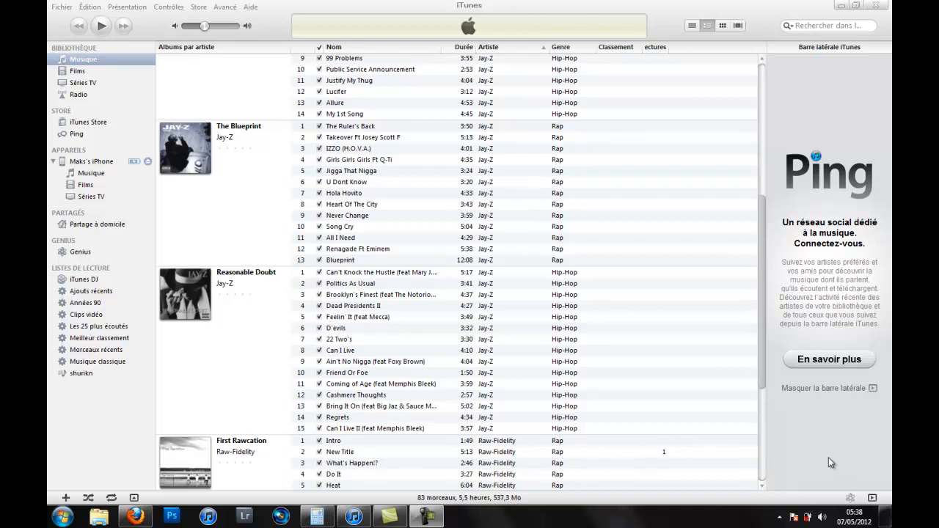
pyautogui.moveTo(128, 428)
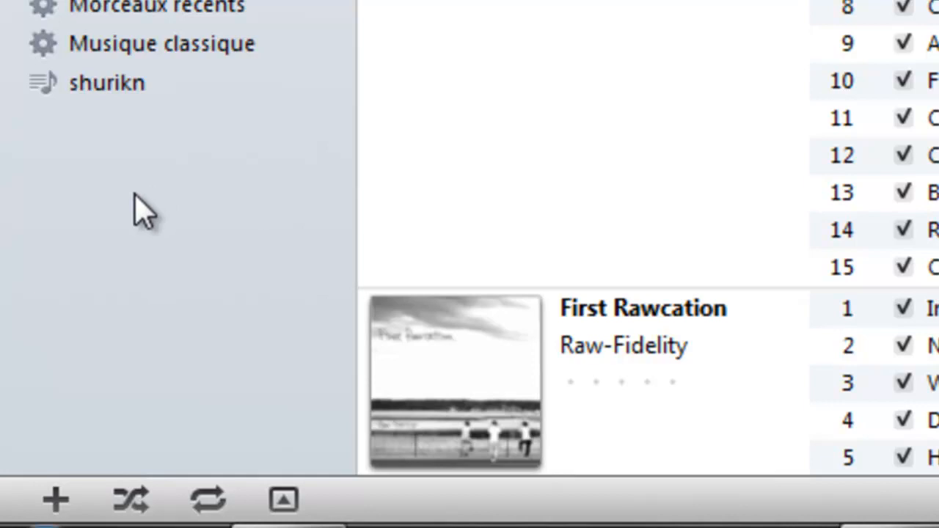
# Step: Add a new playlist and name it 'Jay z'
pyautogui.click(55, 500)
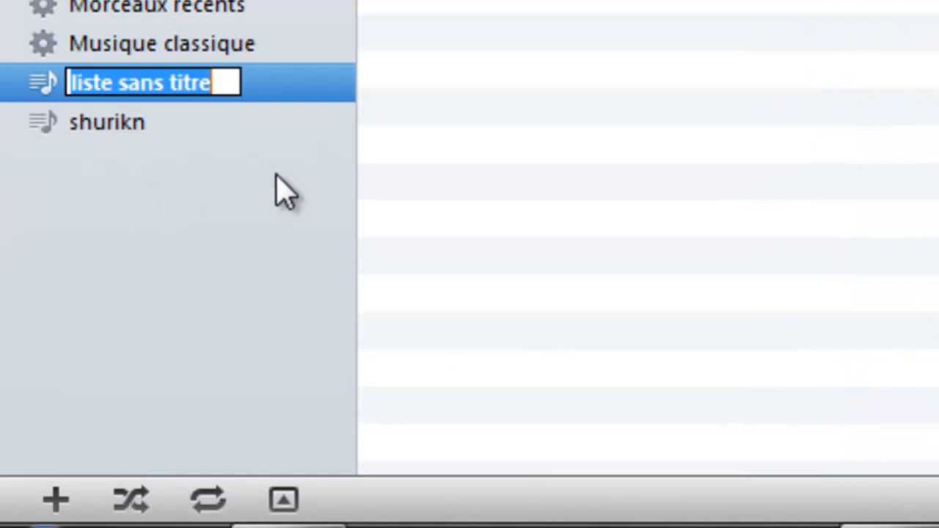
pyautogui.write('Jay')
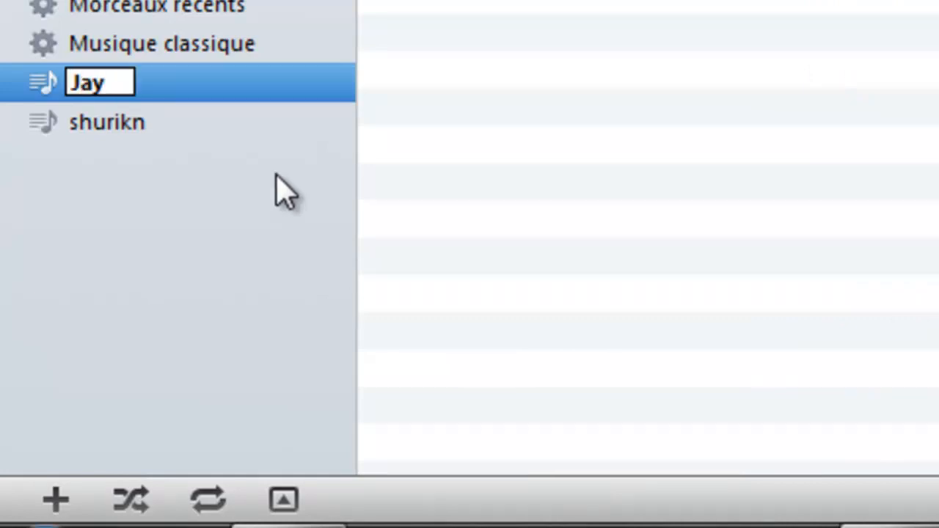
pyautogui.write('z')
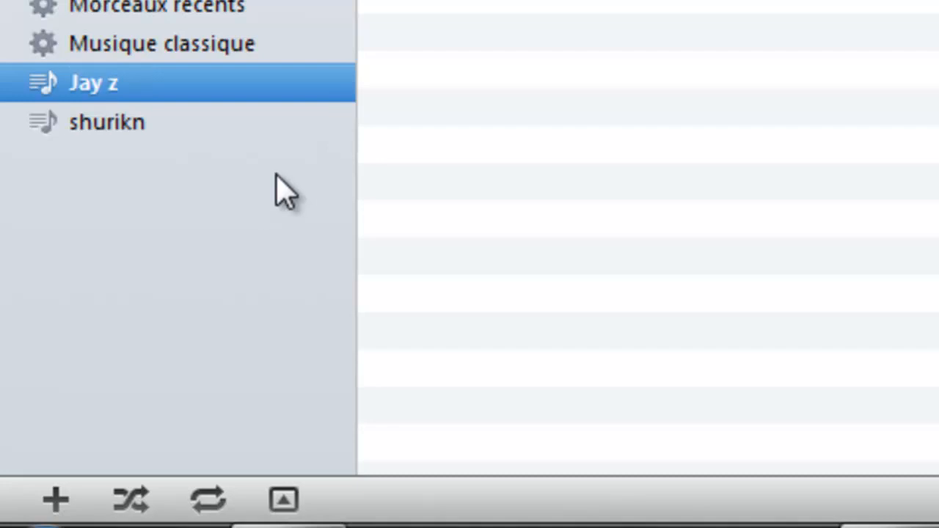
pyautogui.scroll(3)
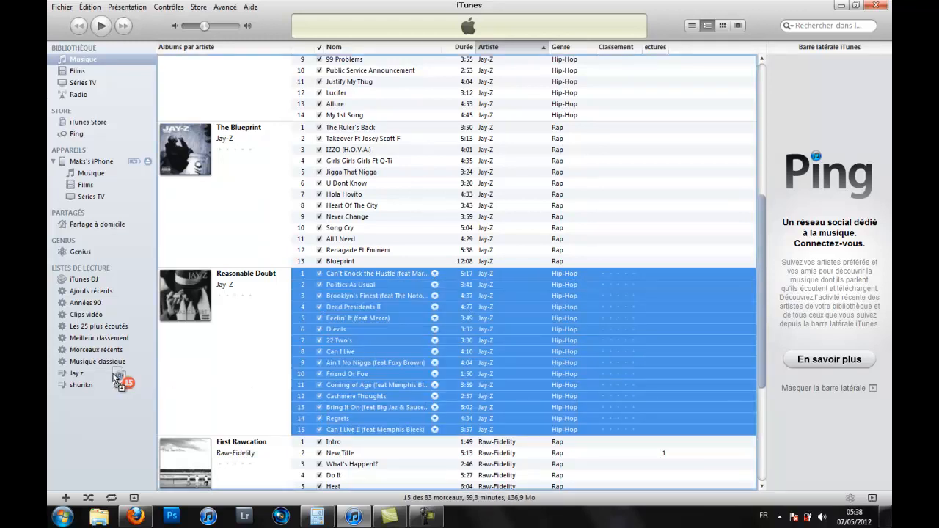
# Step: Drop the 15 Reasonable Doubt tracks onto the Jay z playlist
pyautogui.click(77, 373)
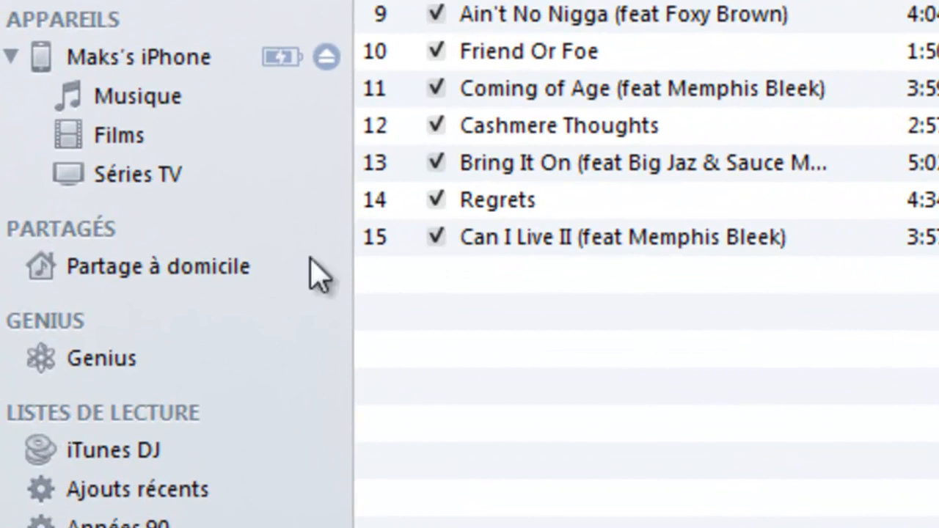
pyautogui.moveTo(136, 117)
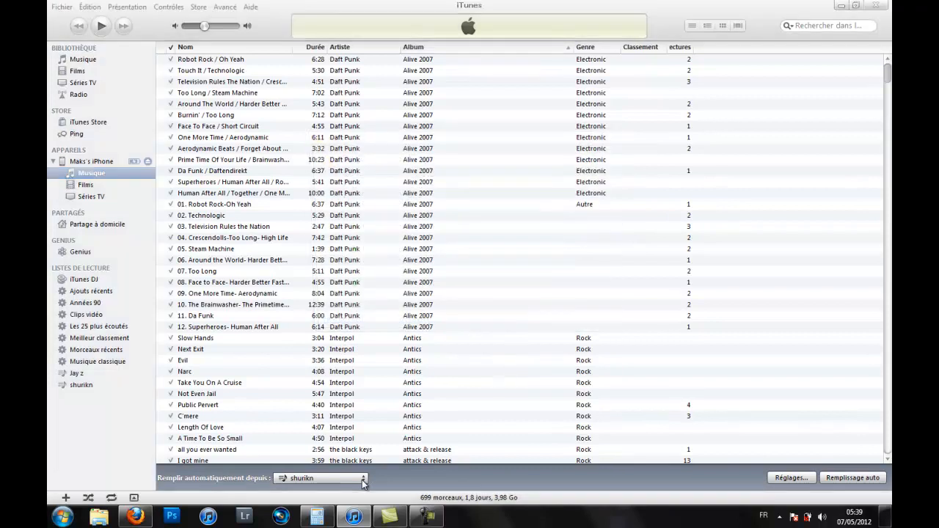
# Step: Switch the iPhone's 'Remplir automatiquement depuis' source from shurikn to Jay z
pyautogui.click(361, 478)
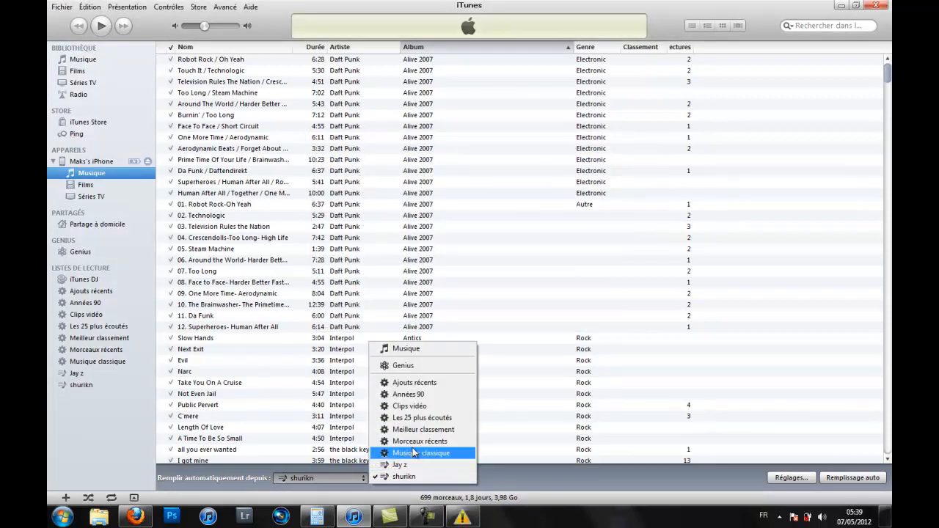
pyautogui.click(400, 464)
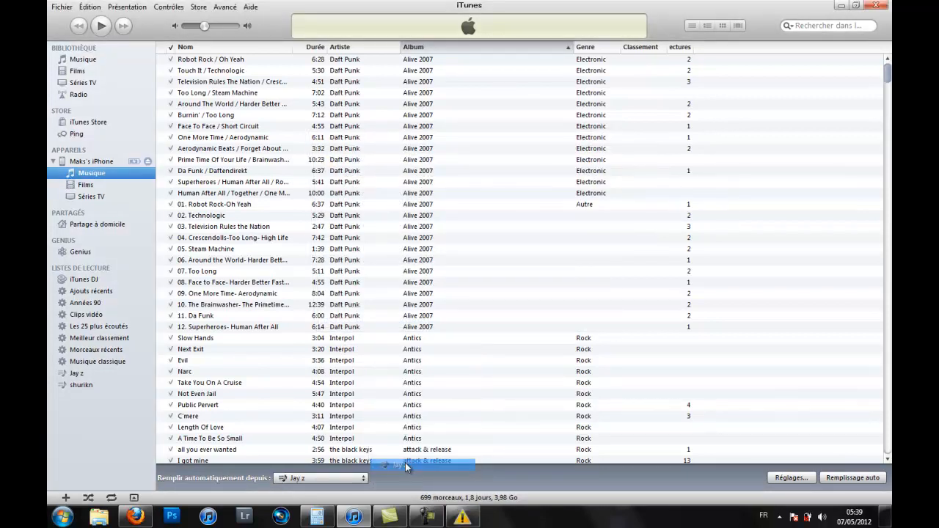